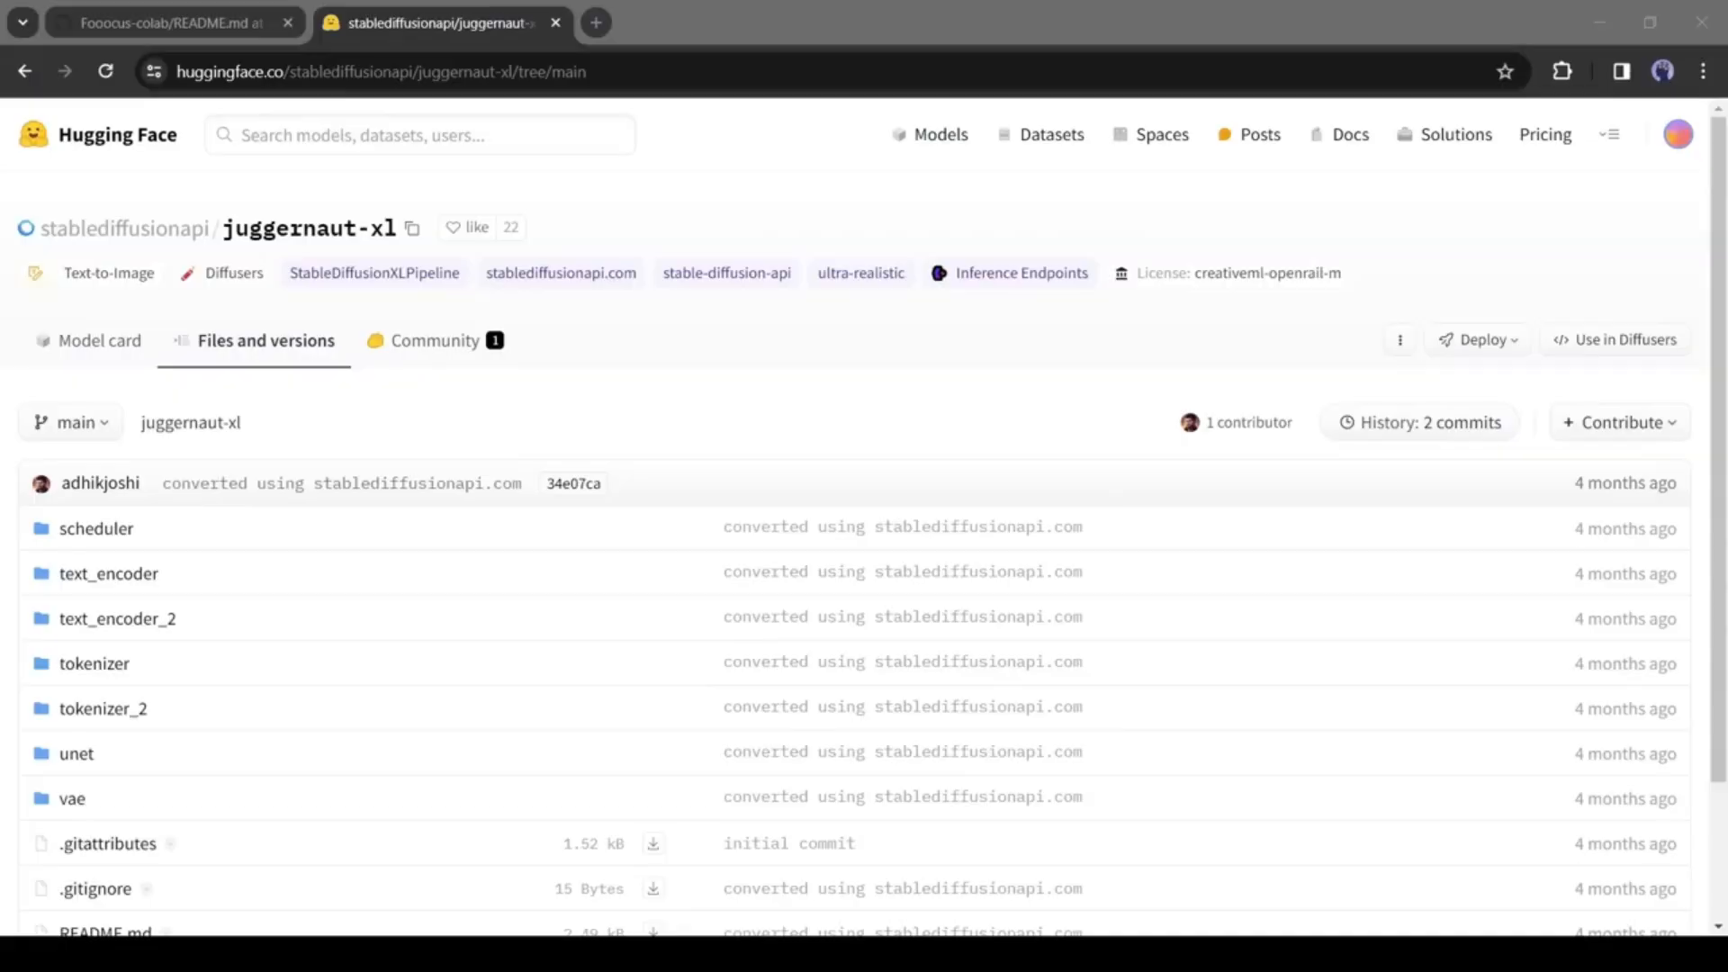
# Step: Return from the juggernaut-xl Hugging Face files to the Fooocus-colab README on GitHub
pyautogui.click(162, 21)
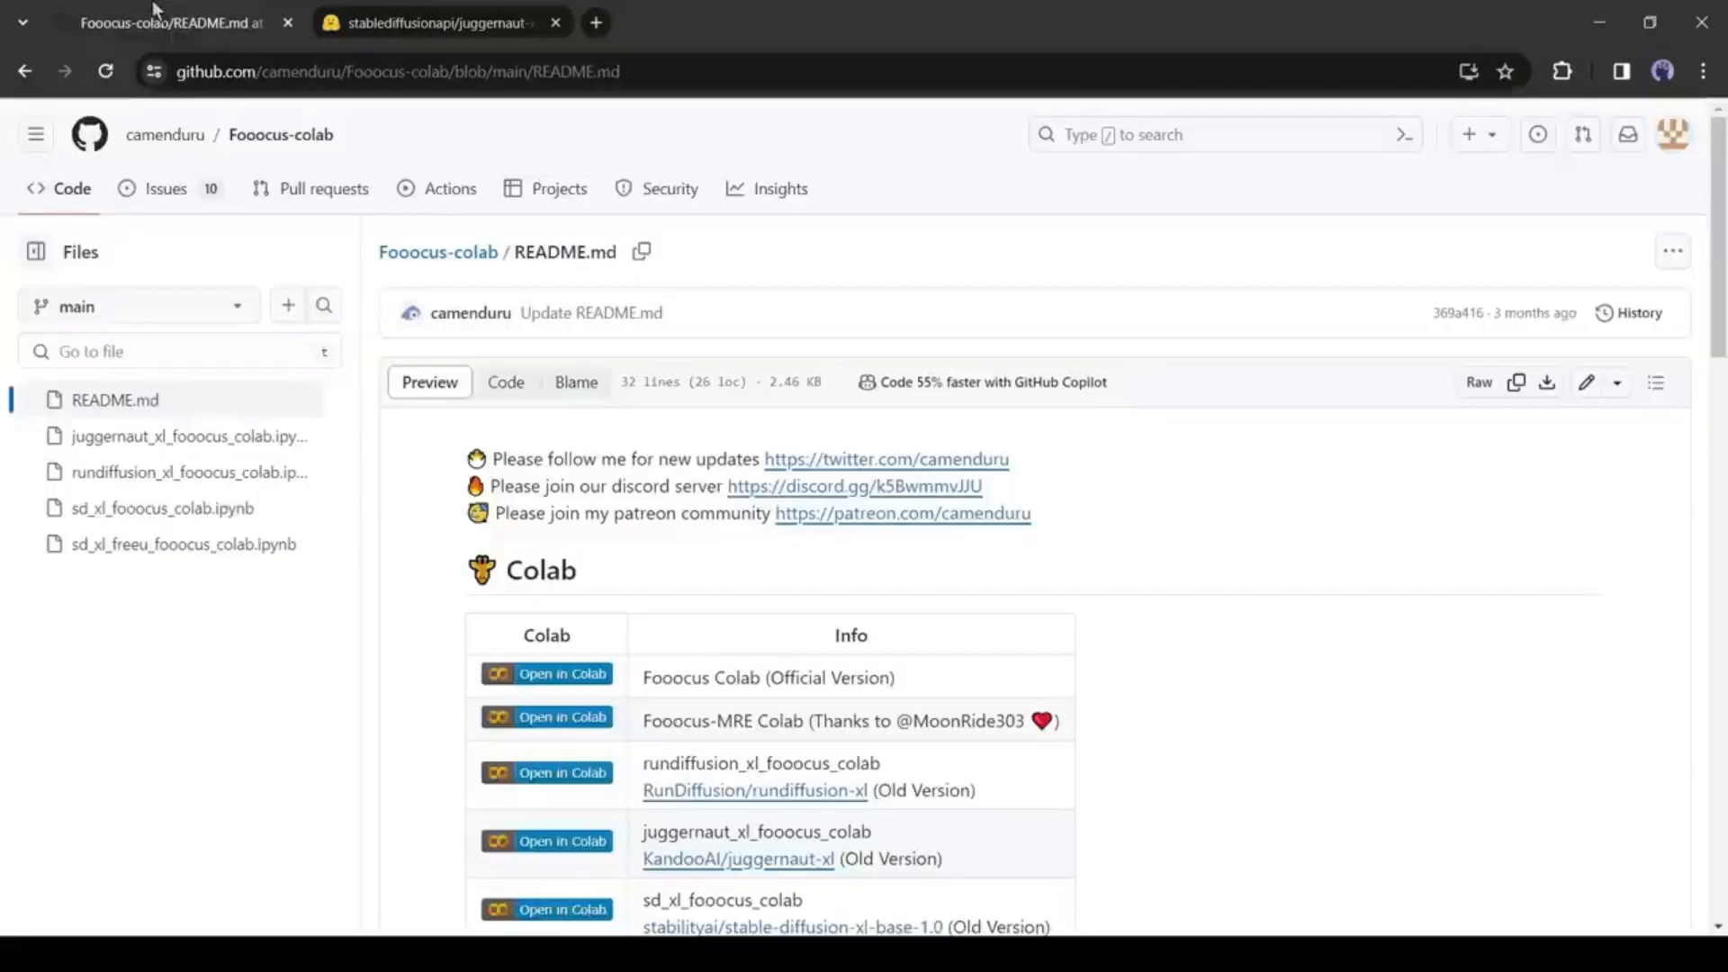